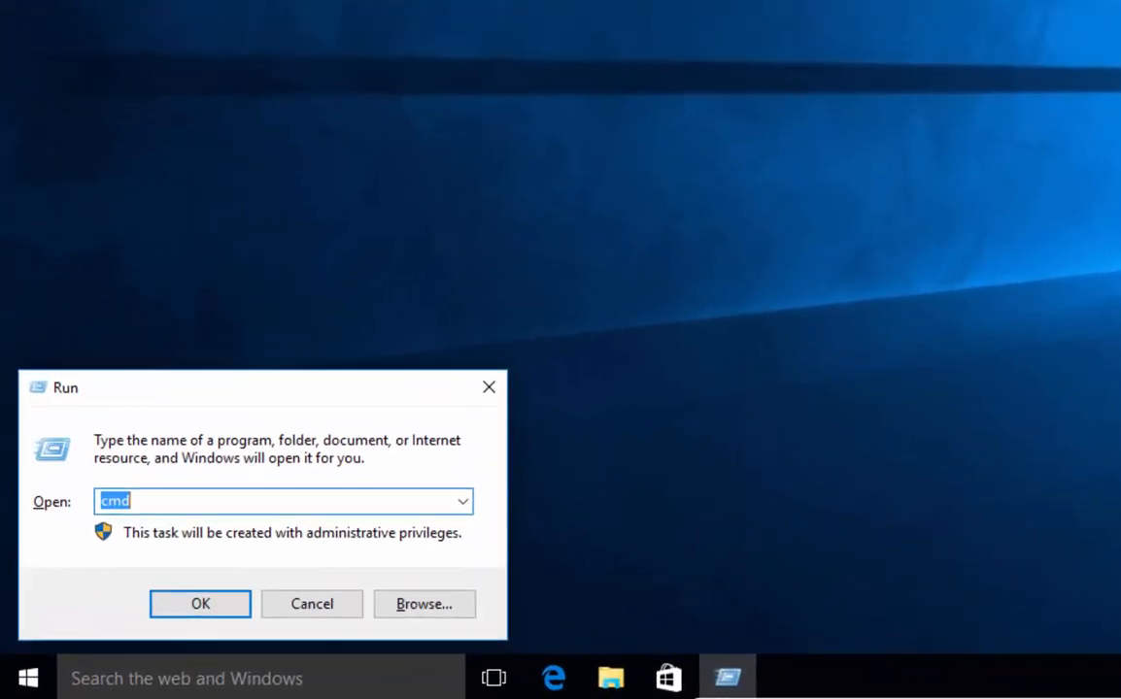
# Launch an administrator Command Prompt by running cmd from the Run dialog.
pyautogui.click(200, 604)
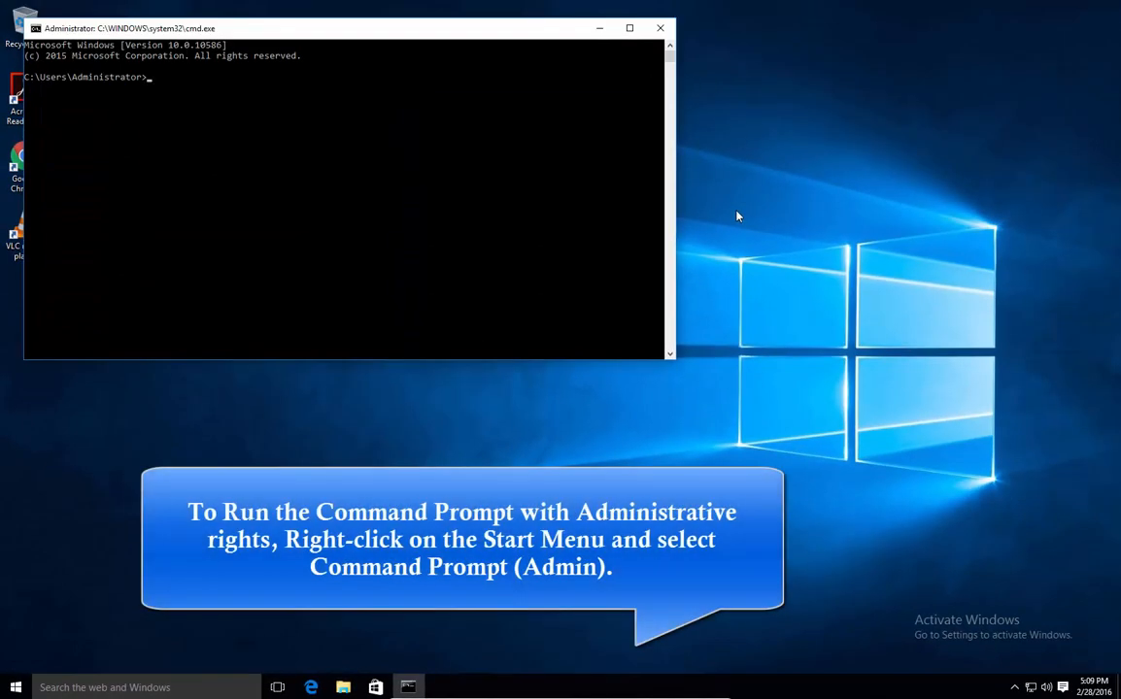
# List the computer's user accounts with net user, then show the net user /? syntax help.
pyautogui.write('net user')
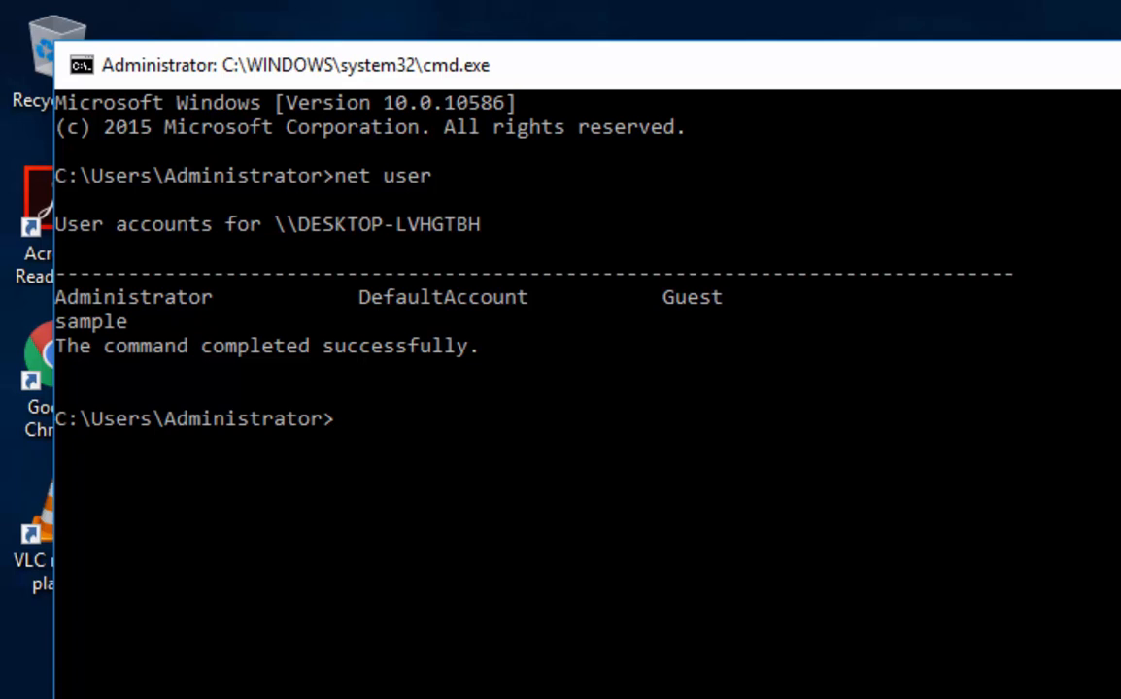
pyautogui.write('net')
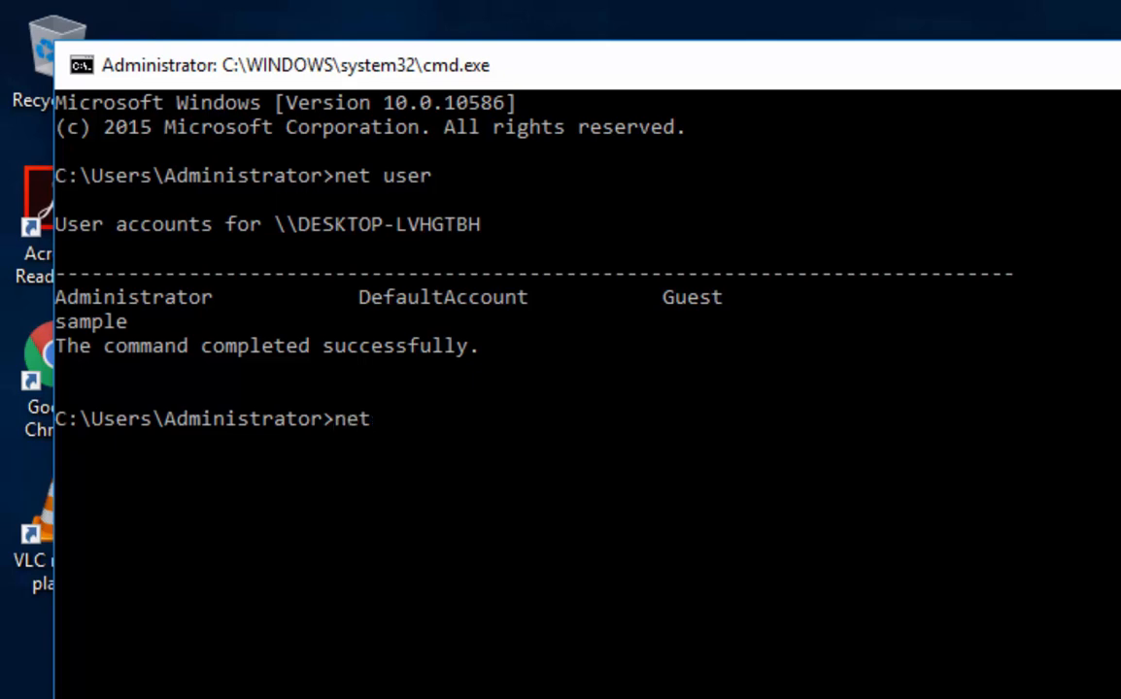
pyautogui.write('user /?')
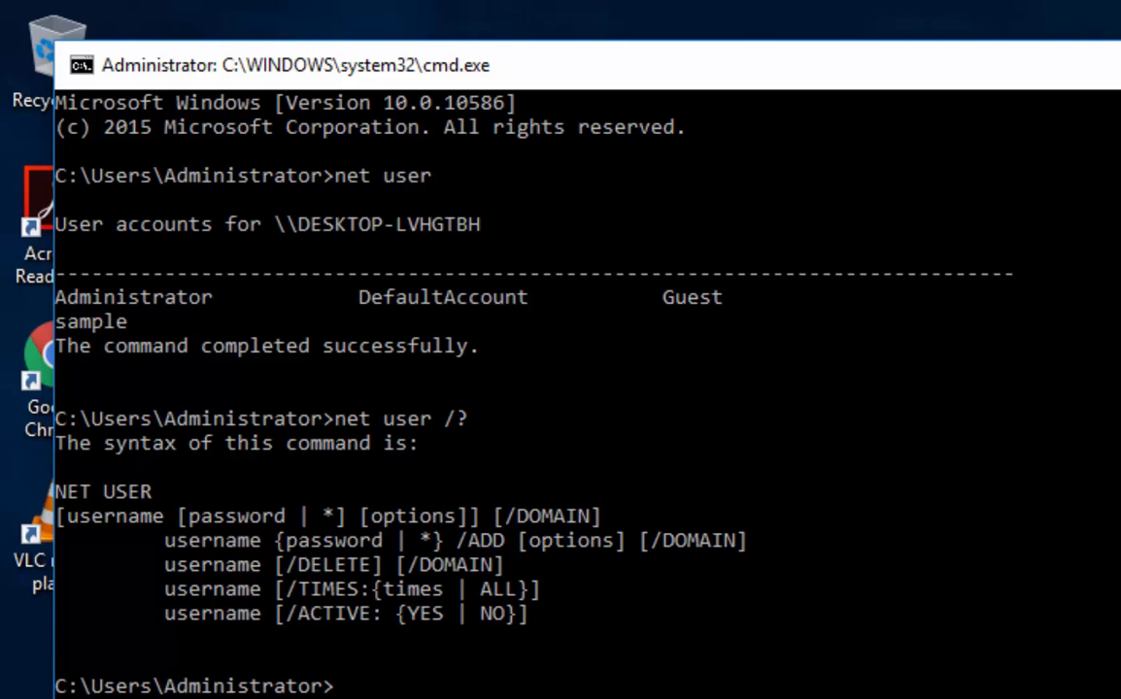
pyautogui.write('net user')
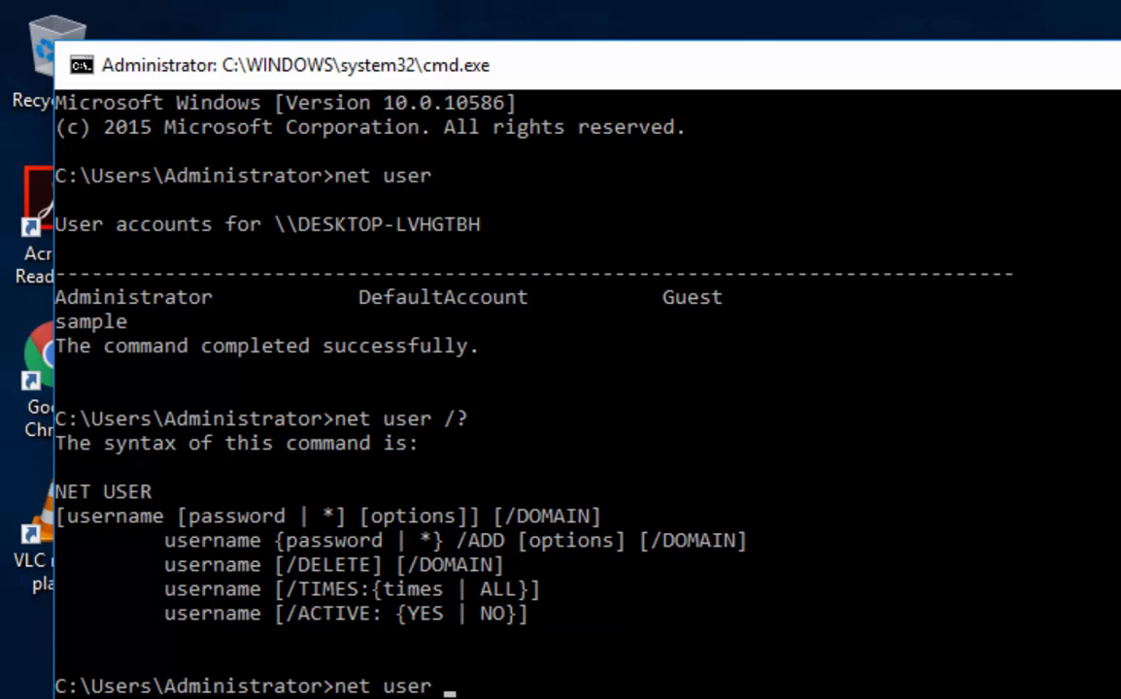
pyautogui.write('Administr')
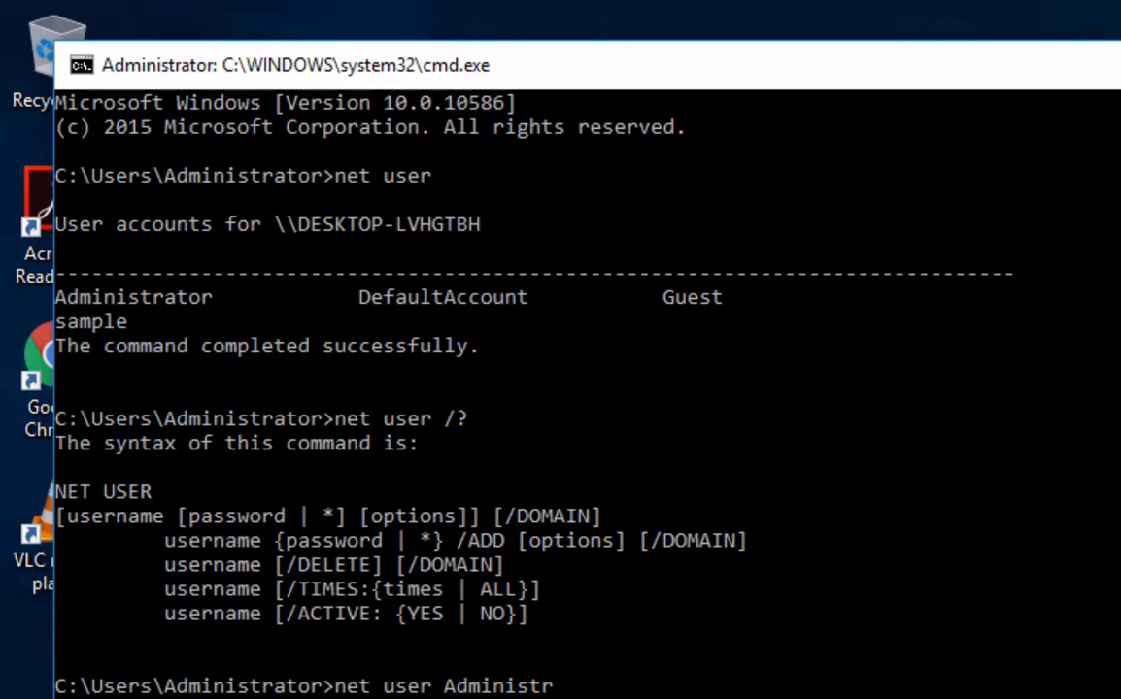
pyautogui.write('ator')
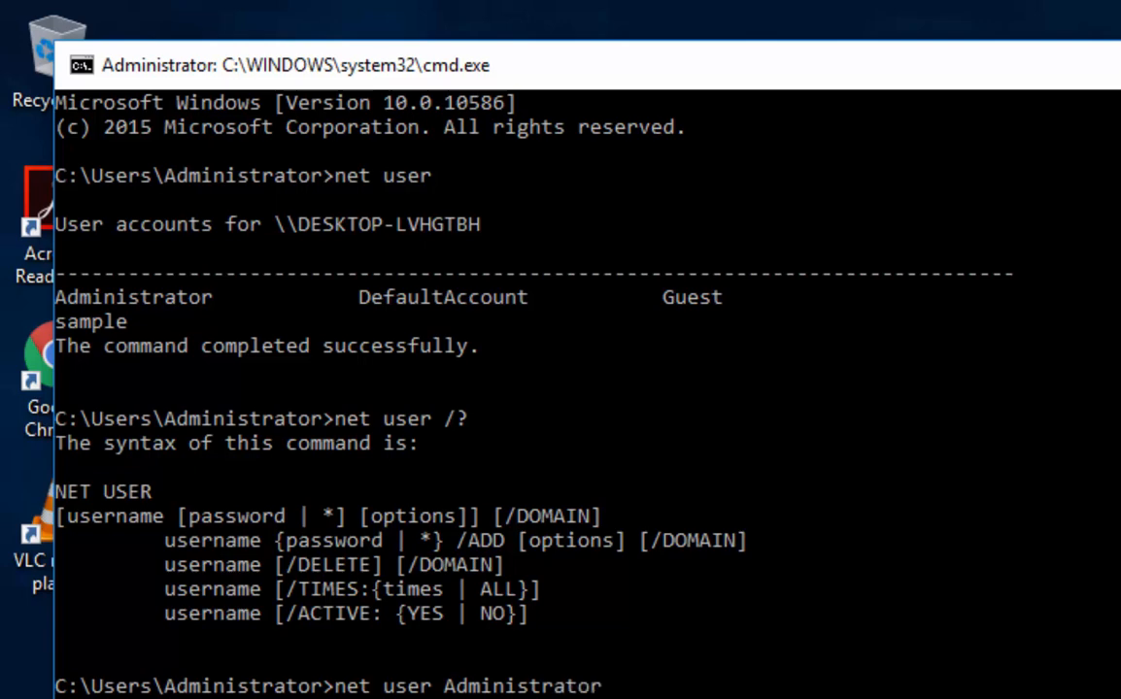
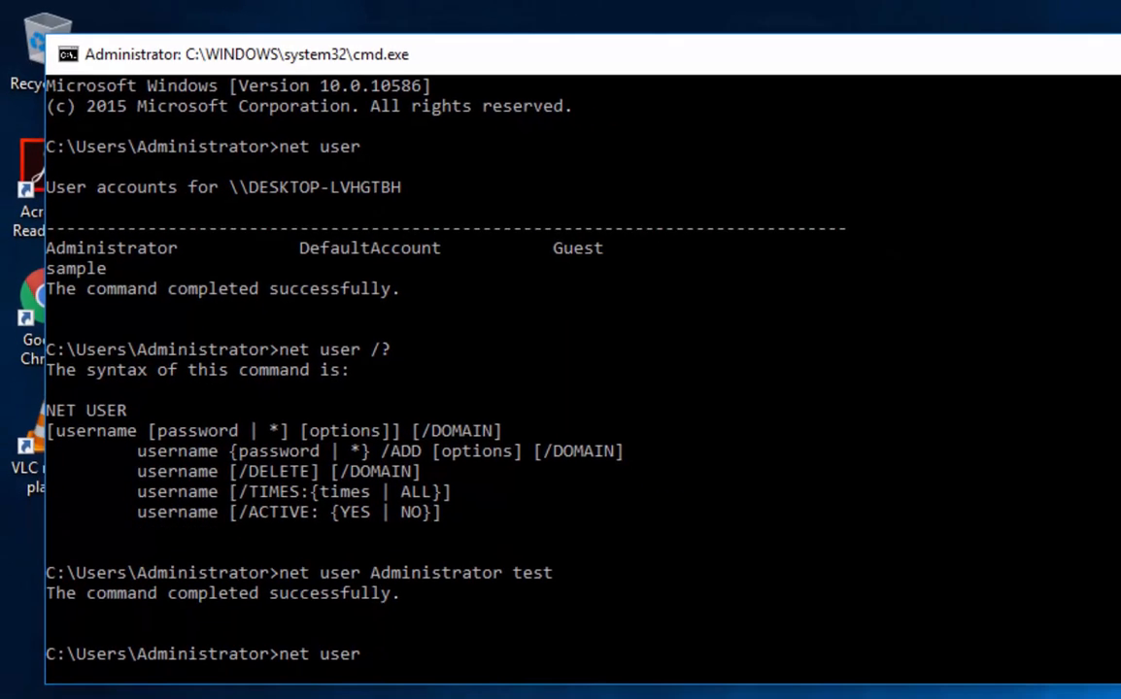
# Add a TomSmith account with net user TomSmith /add and relist accounts to confirm it.
pyautogui.write('Tes')
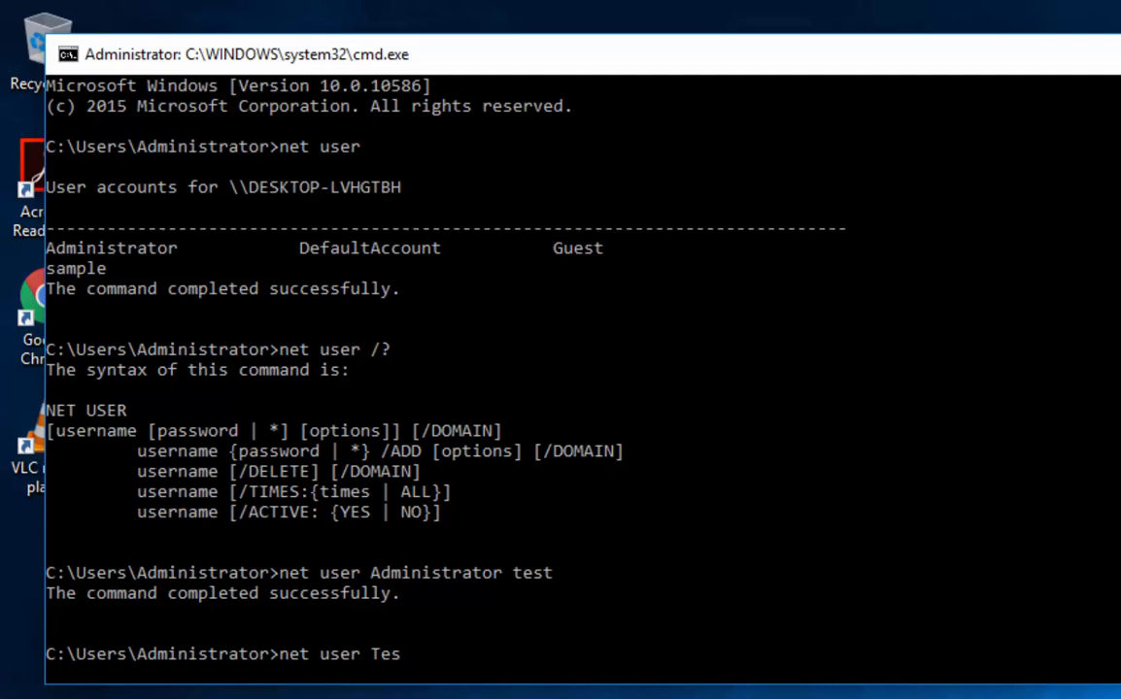
pyautogui.write('TomSm')
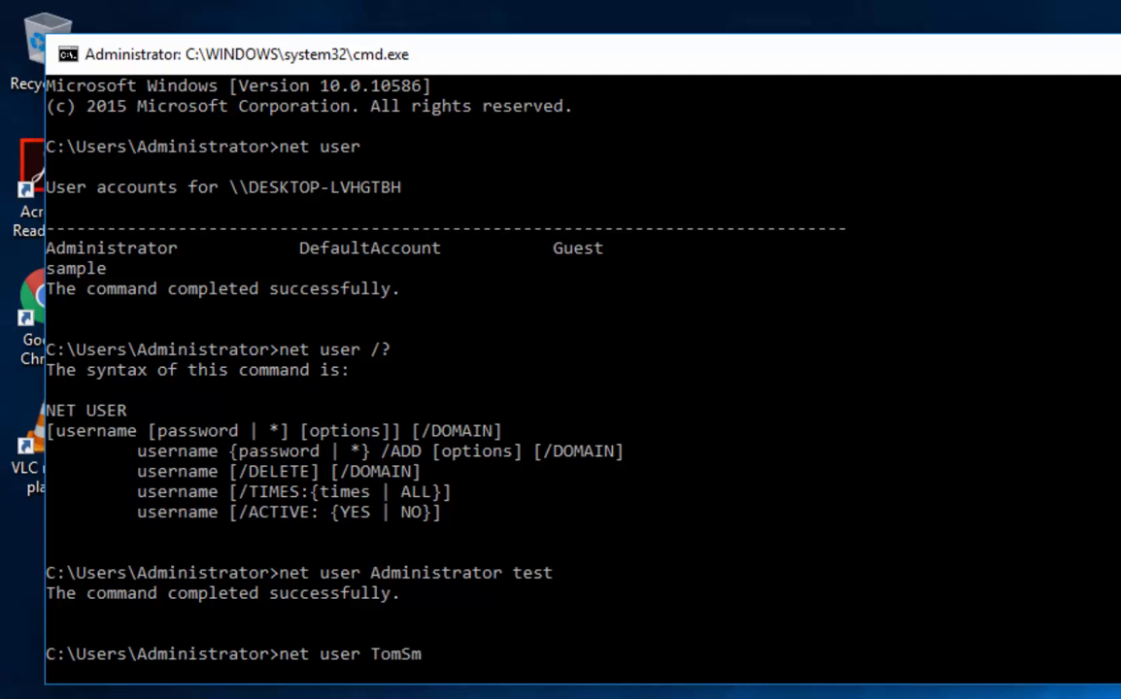
pyautogui.write('ith')
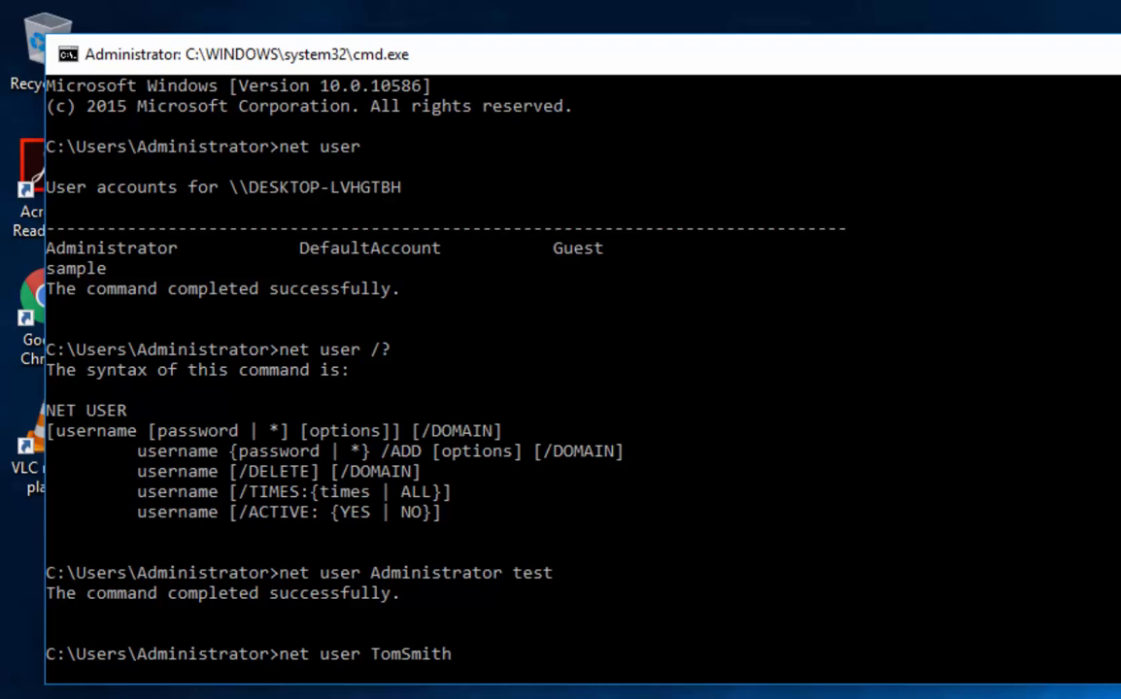
pyautogui.write('/add')
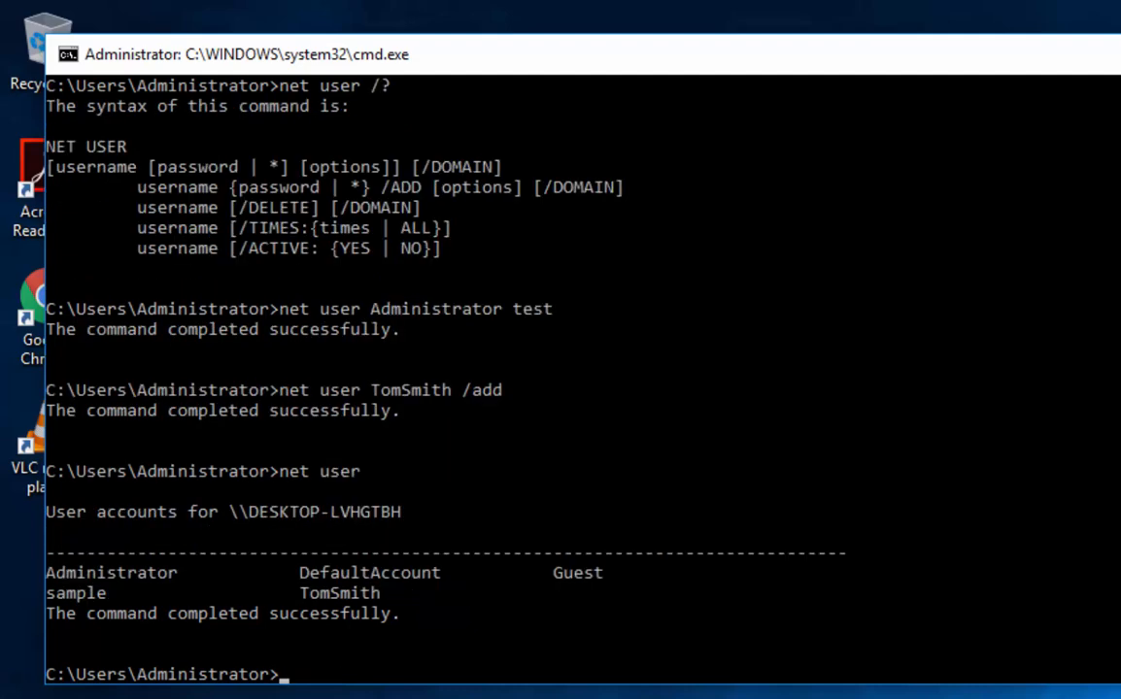
pyautogui.write('net user')
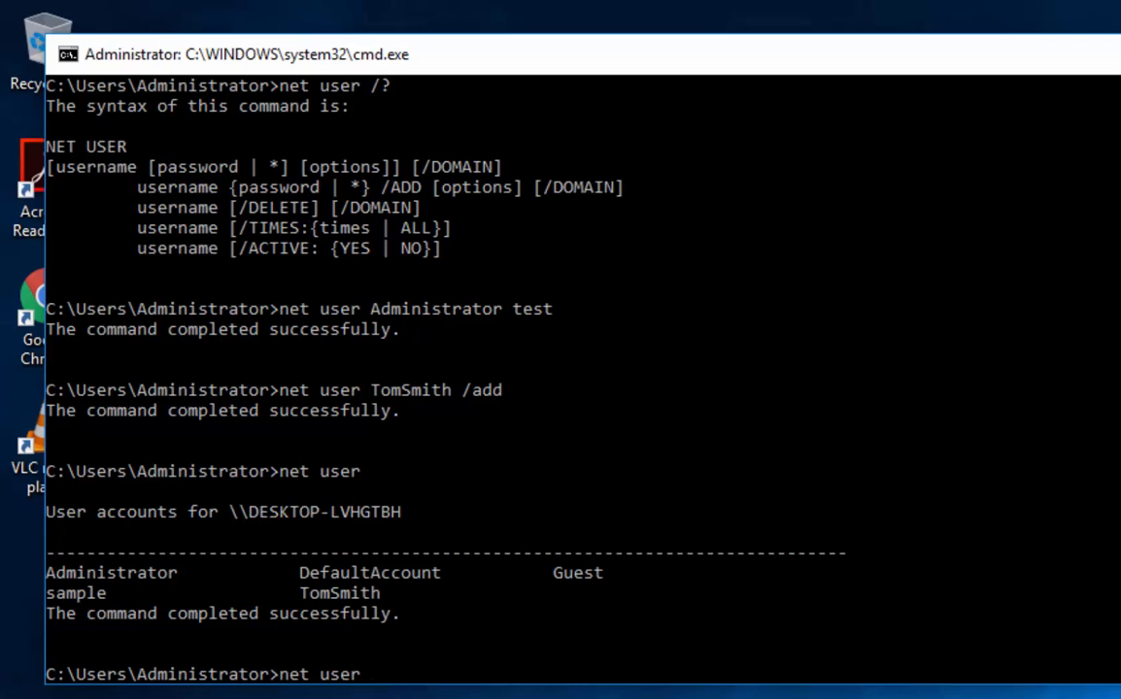
pyautogui.write('Tom')
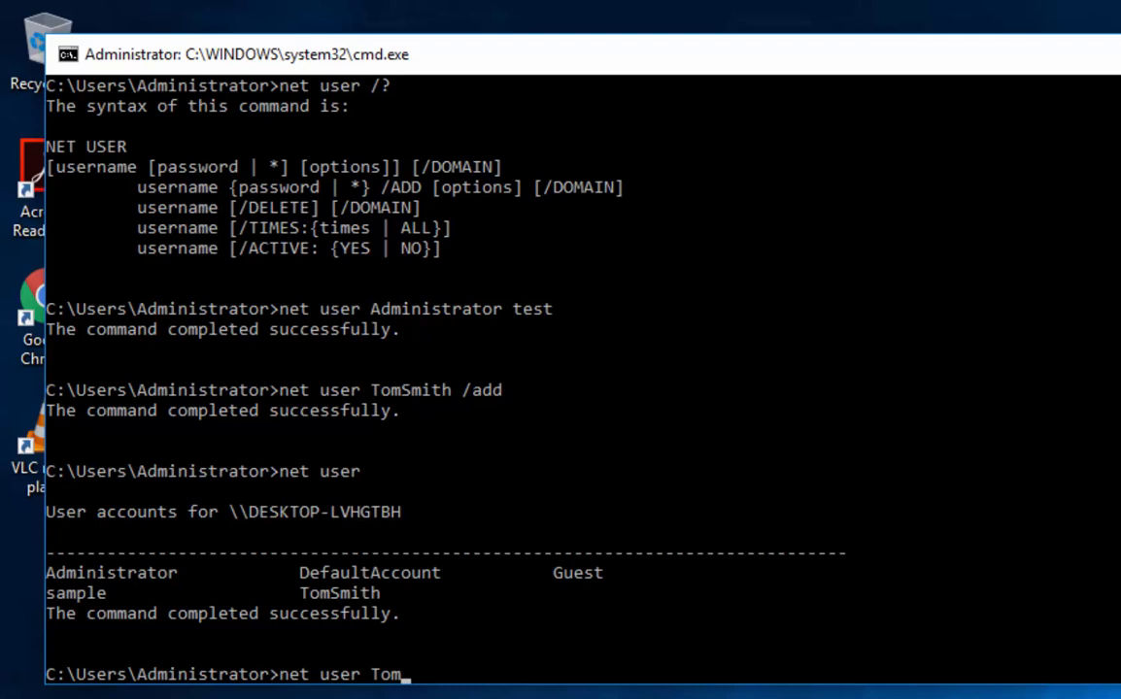
pyautogui.write('Smith /delete')
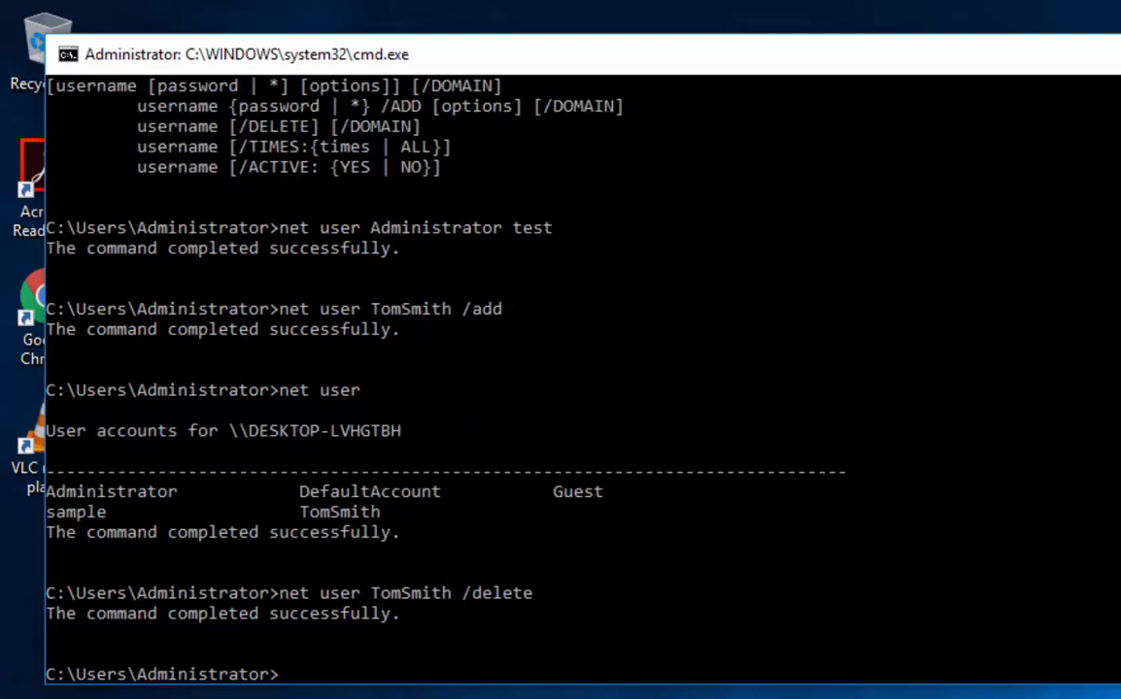
pyautogui.write('net uer')
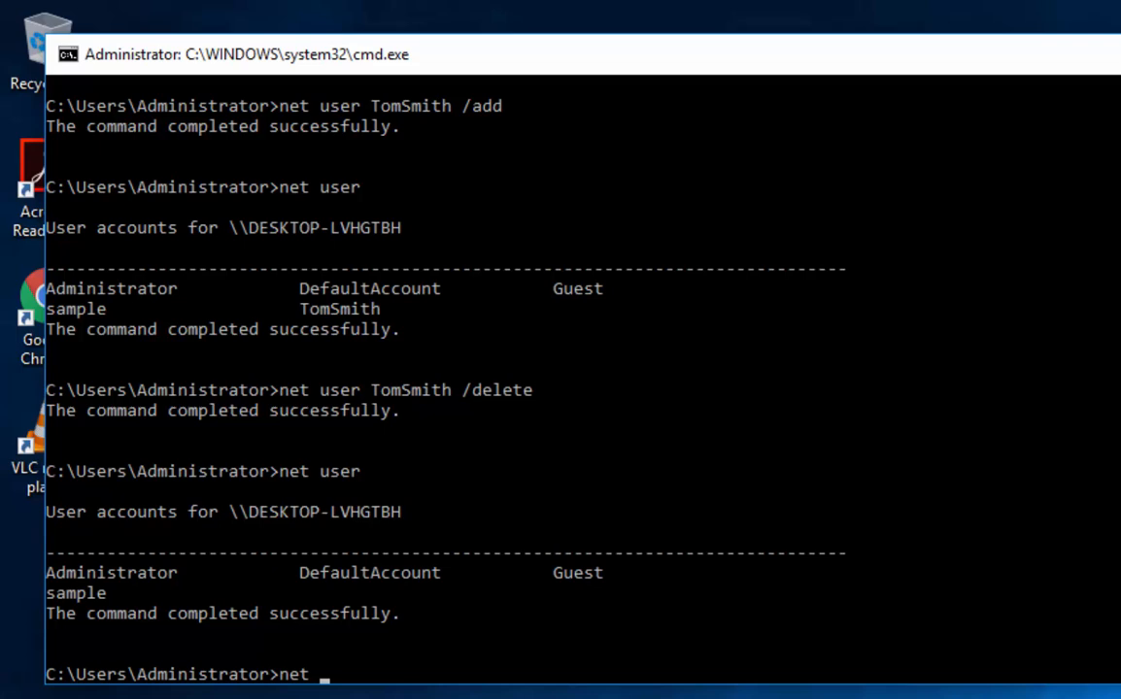
pyautogui.write('user')
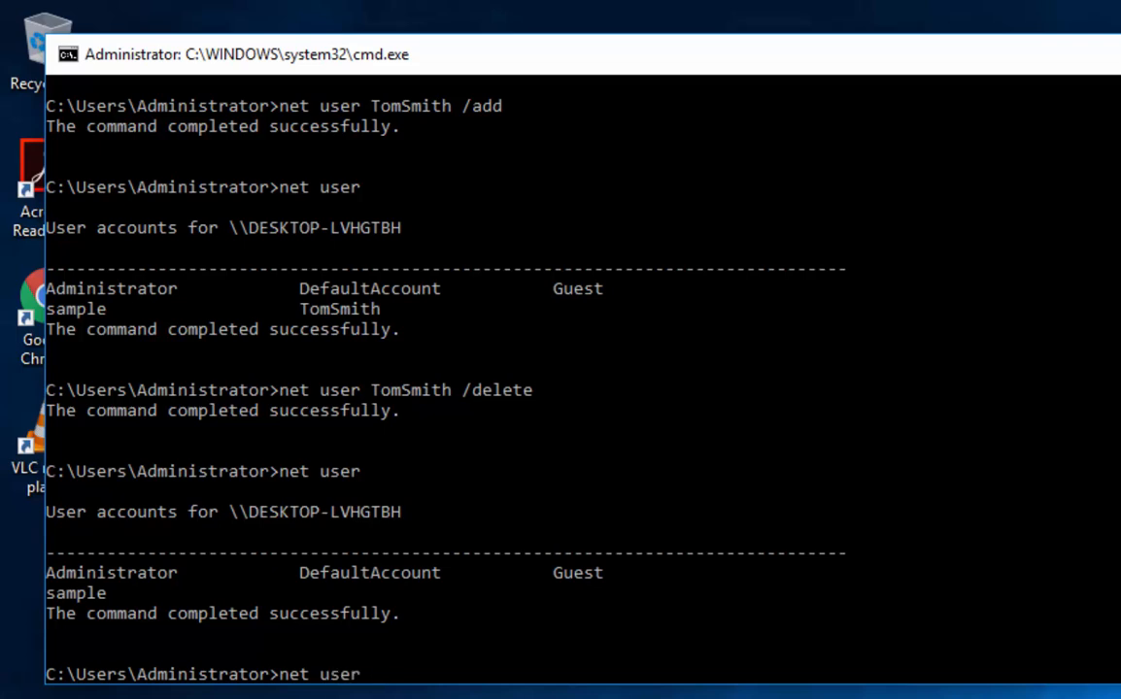
pyautogui.write('sample /delete')
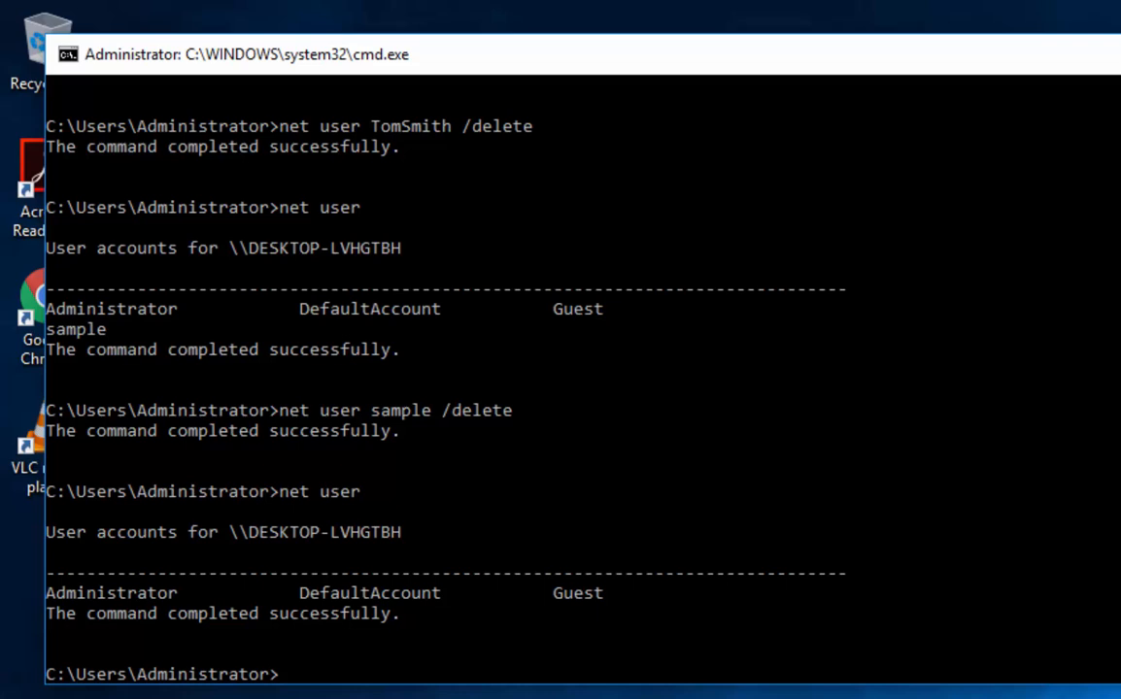
pyautogui.write('cl')
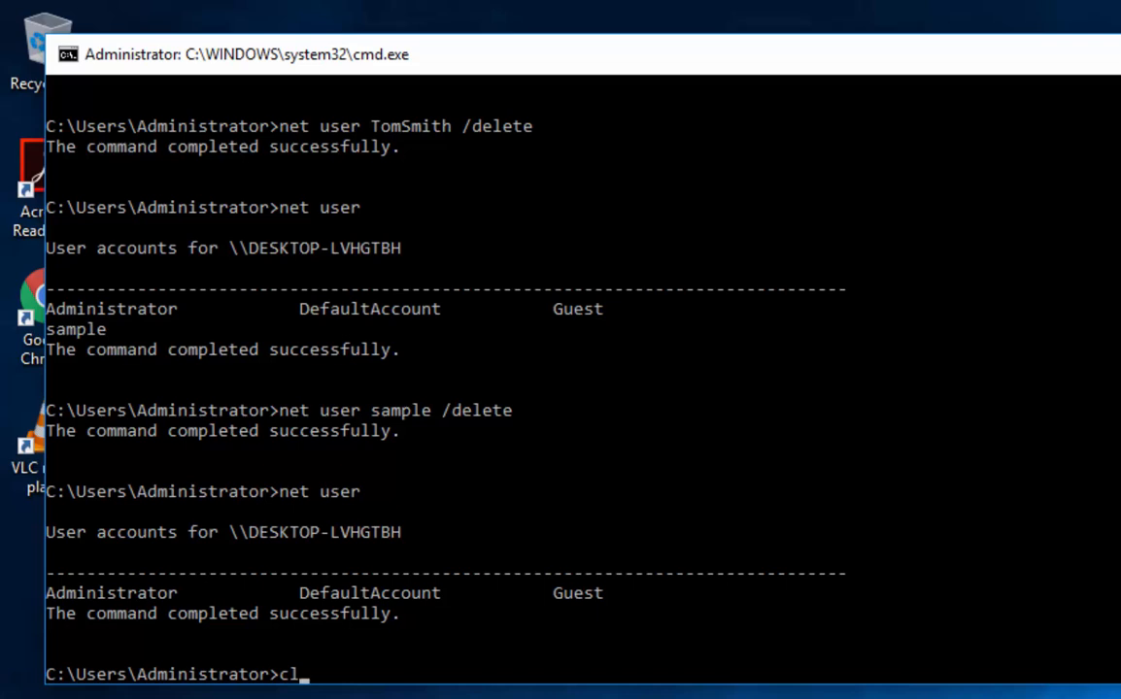
# Clear the screen with cls, then rerun net user and net user /? on the trimmed account list.
pyautogui.write('s')
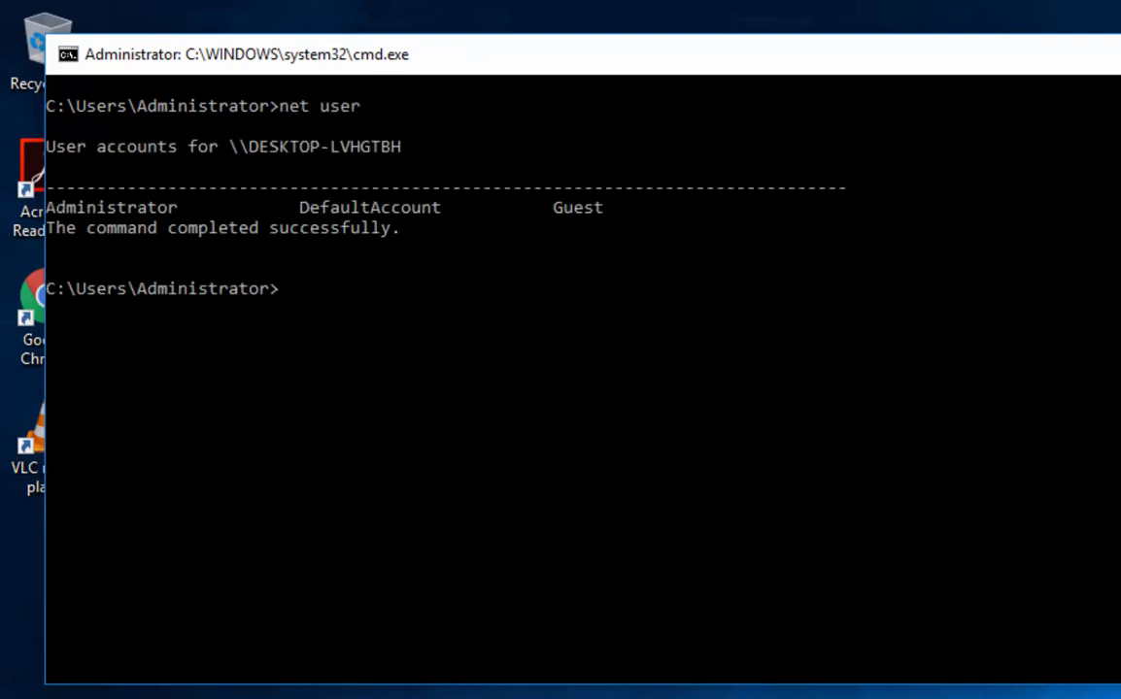
pyautogui.write('net user /?')
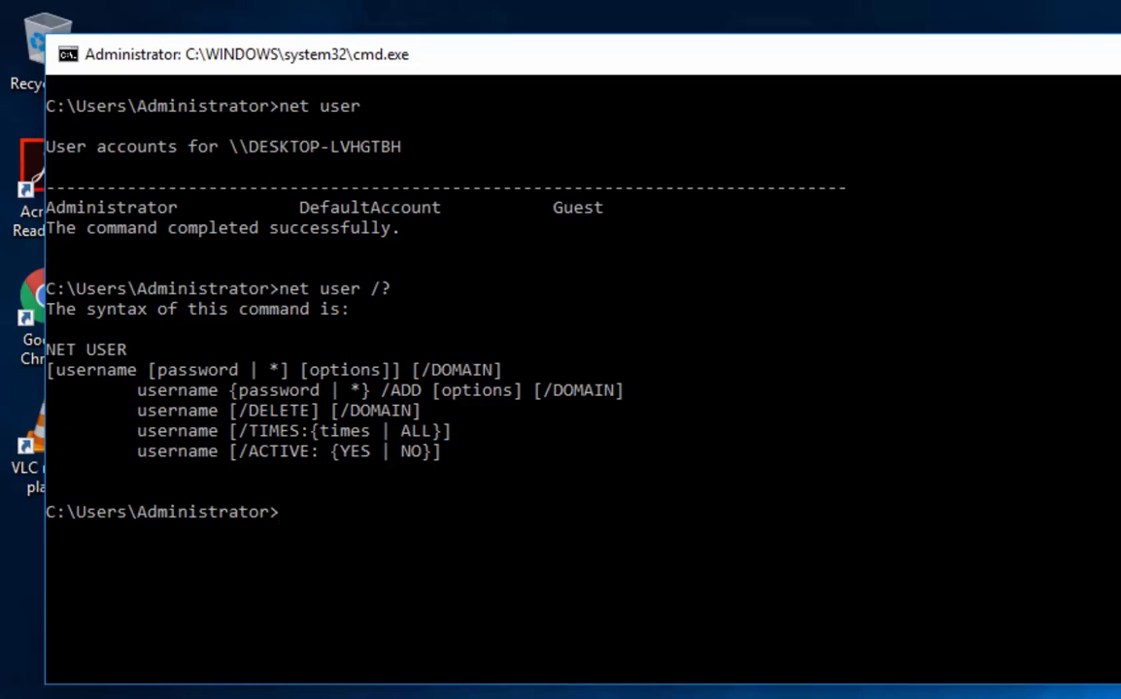
# Disable the Administrator account with /active:no, then re-enable it with /active:yes.
pyautogui.write('net user')
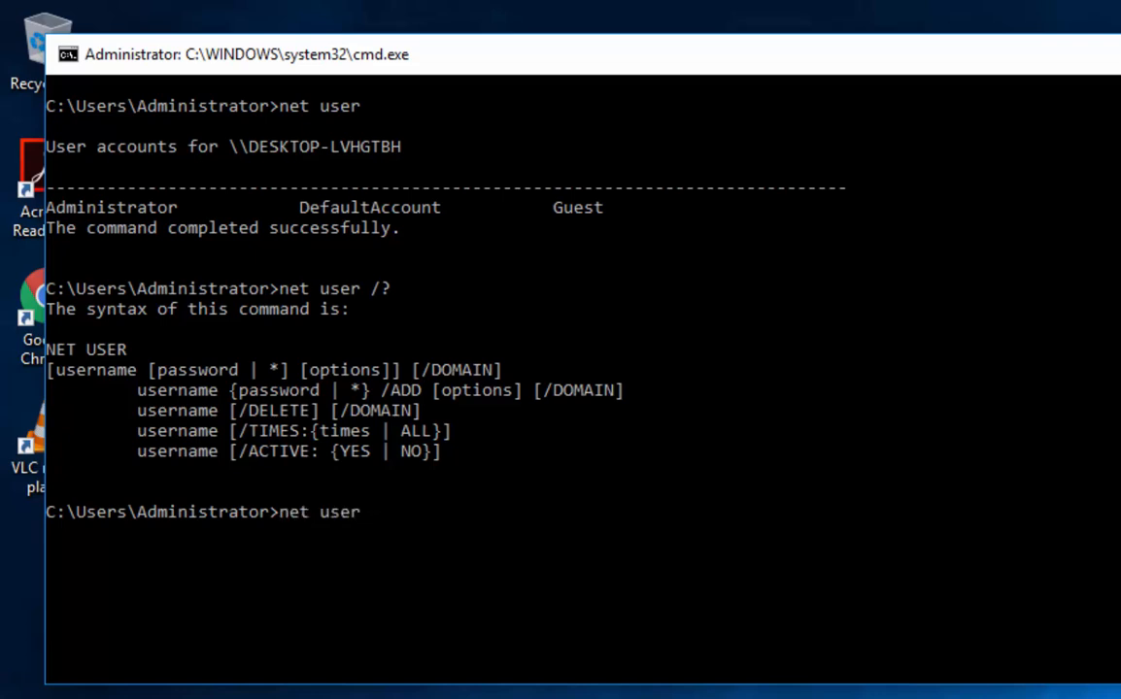
pyautogui.write('Administrator /')
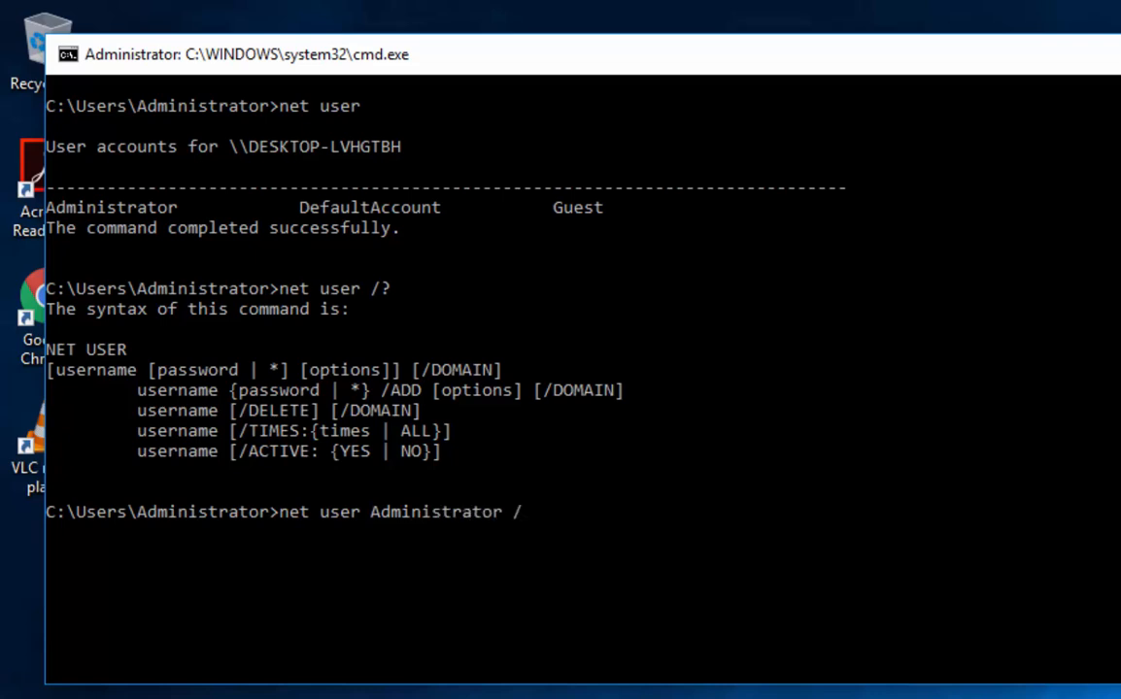
pyautogui.write('acti')
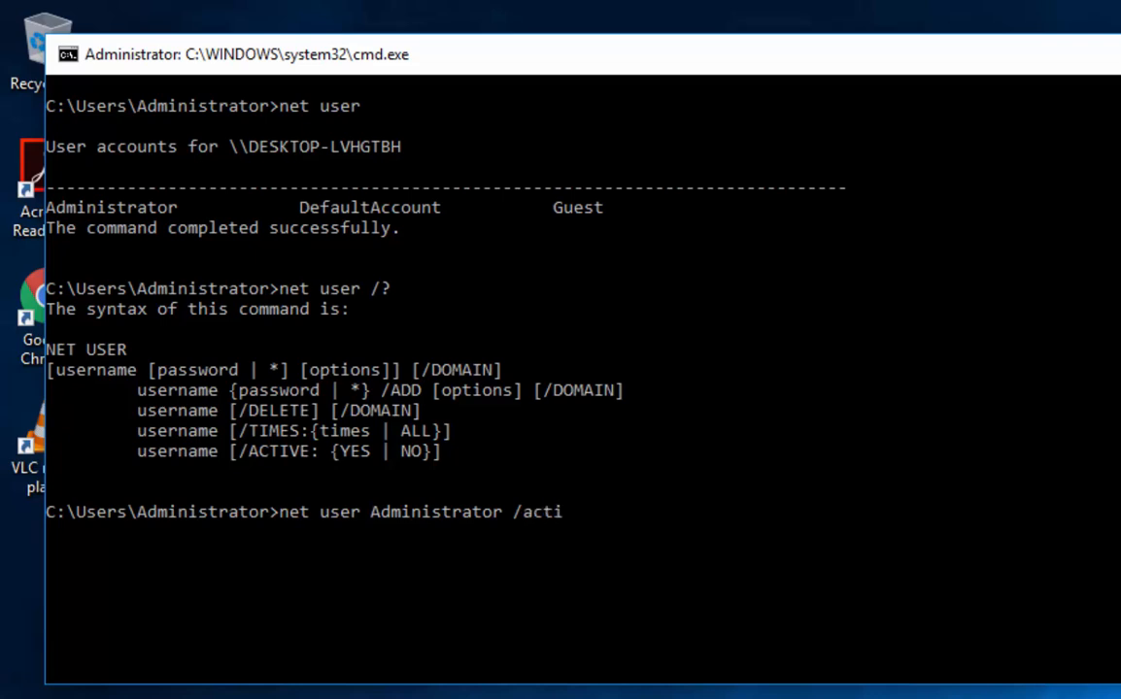
pyautogui.write('ve:1')
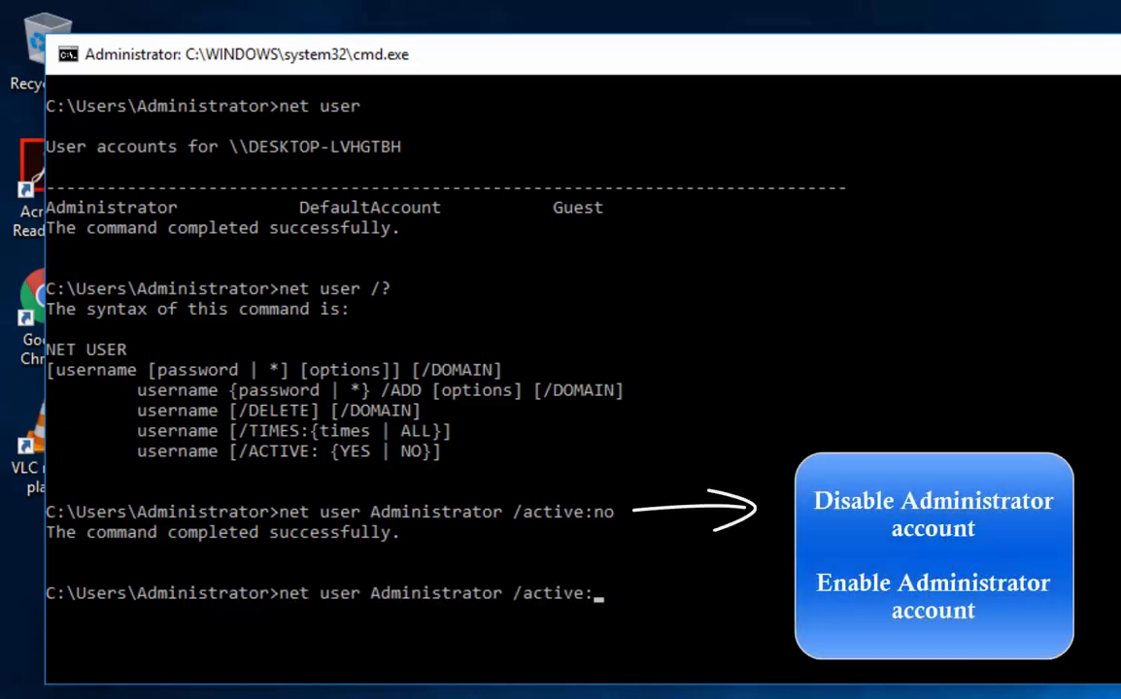
pyautogui.write('y')
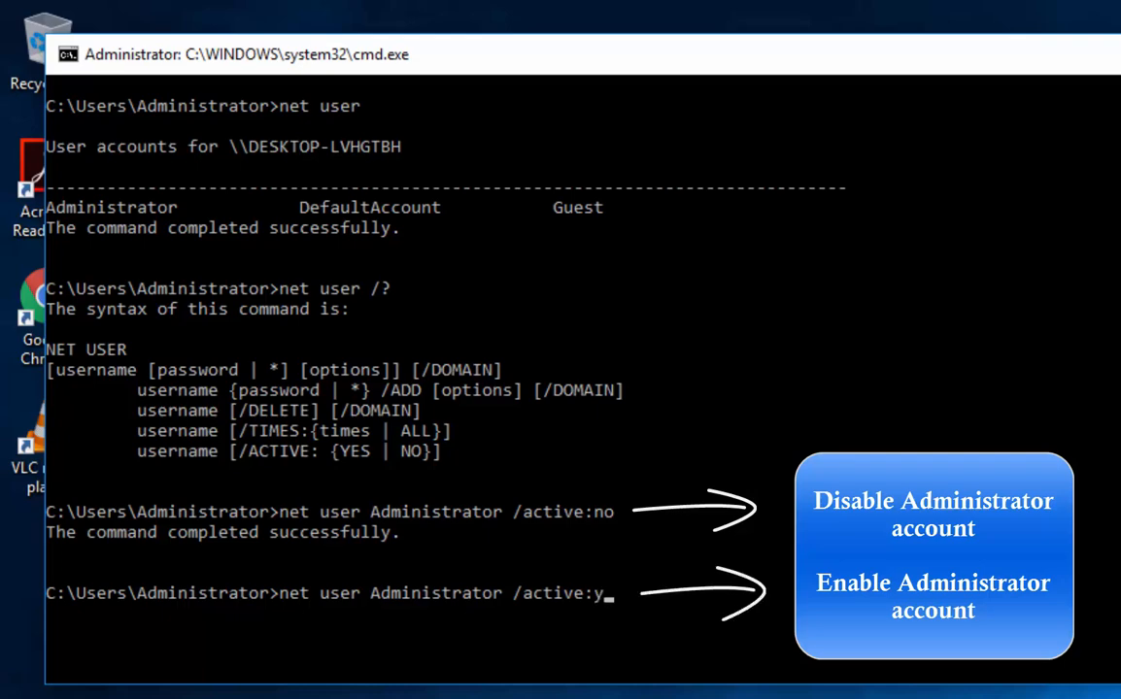
pyautogui.press('Enter')
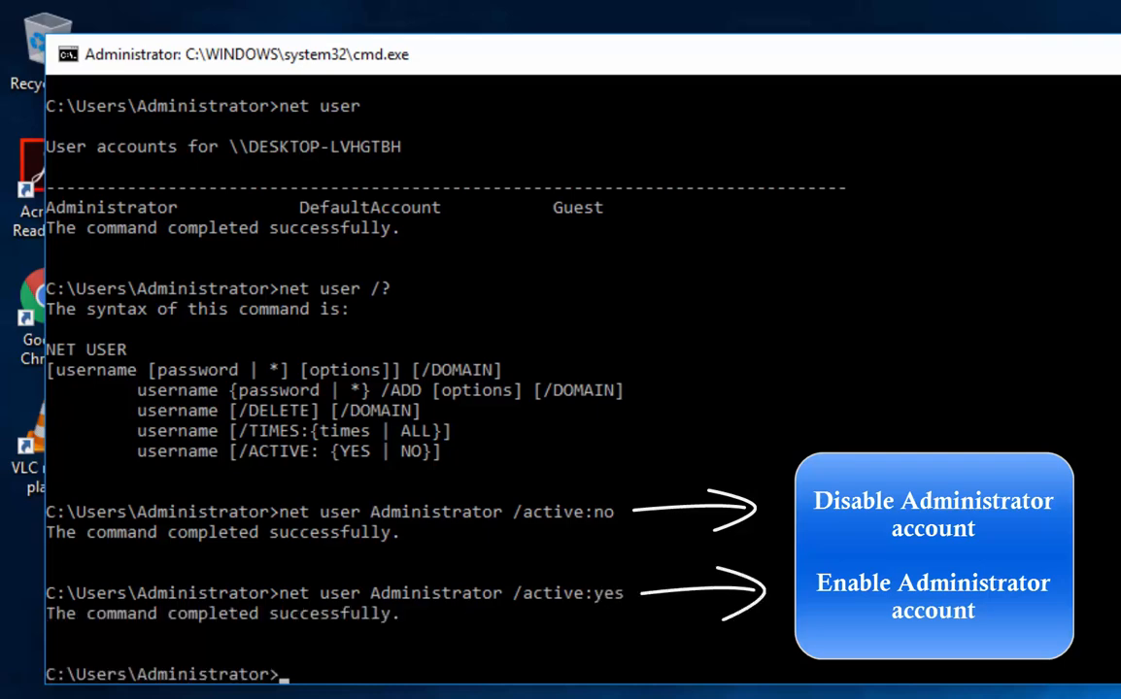